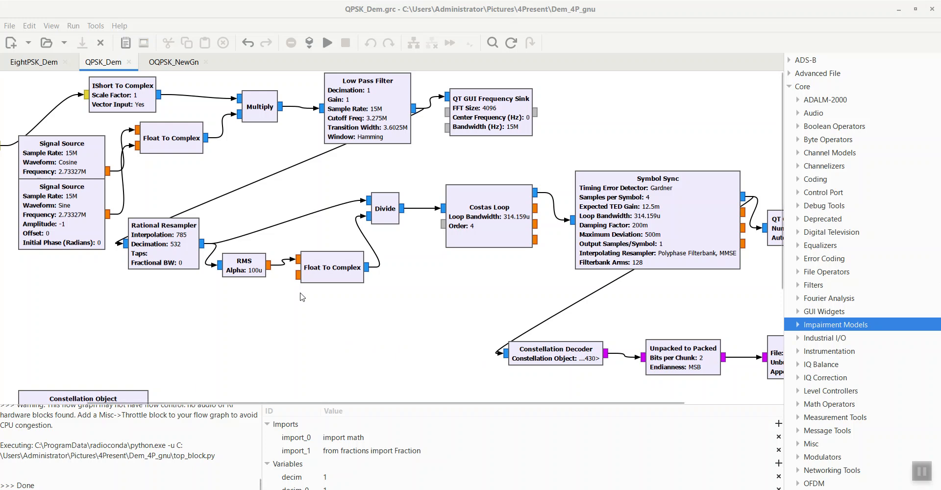
pyautogui.moveTo(80, 59)
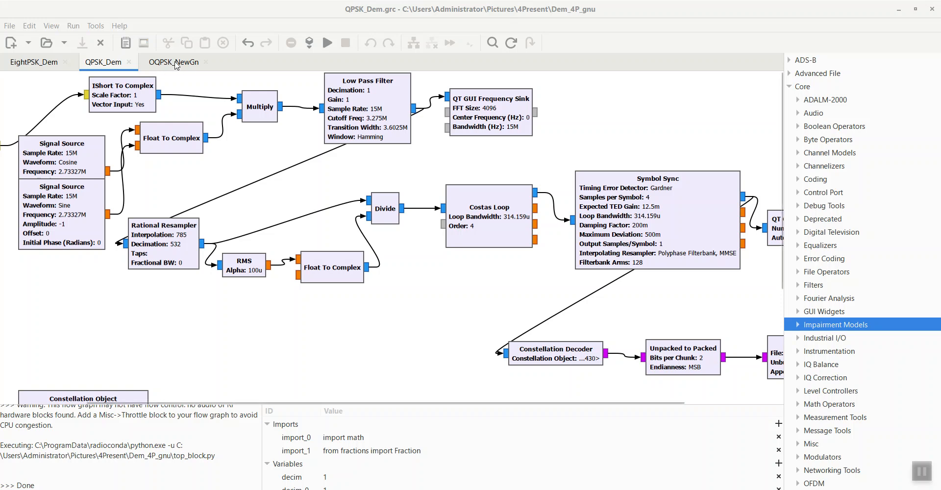
pyautogui.moveTo(174, 62)
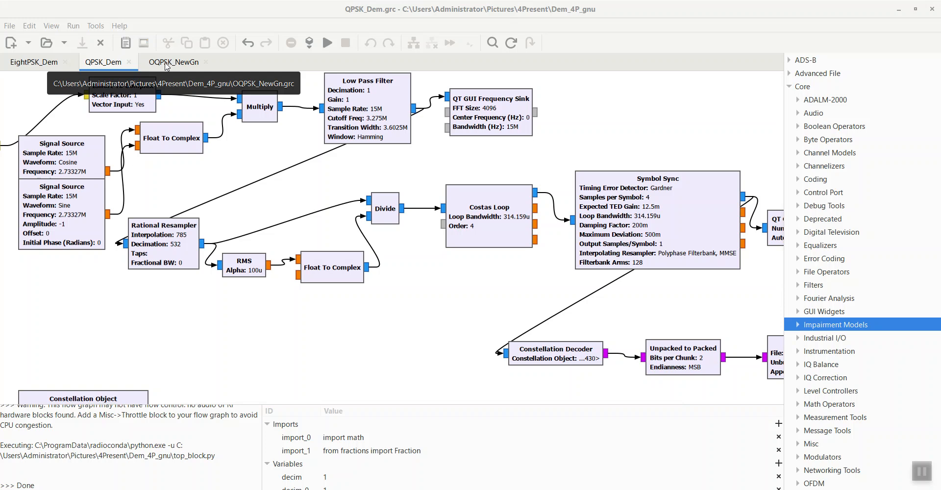
pyautogui.moveTo(102, 62)
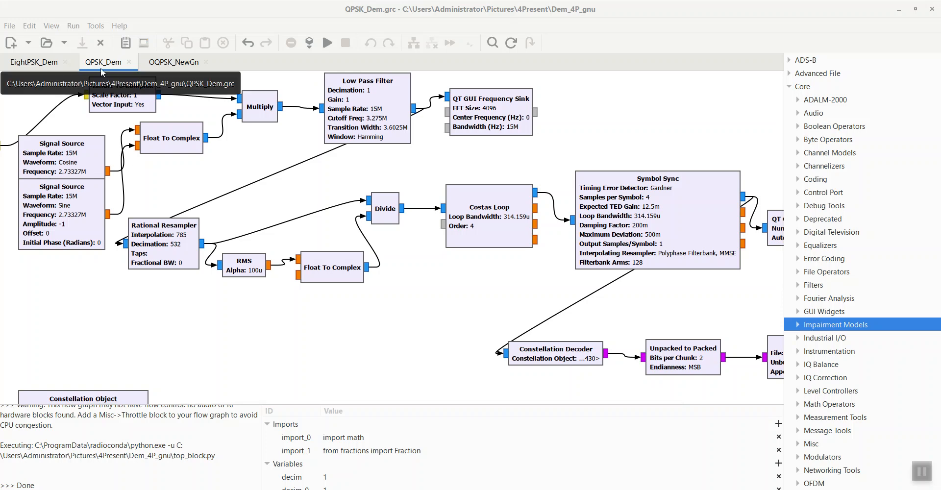
pyautogui.moveTo(174, 62)
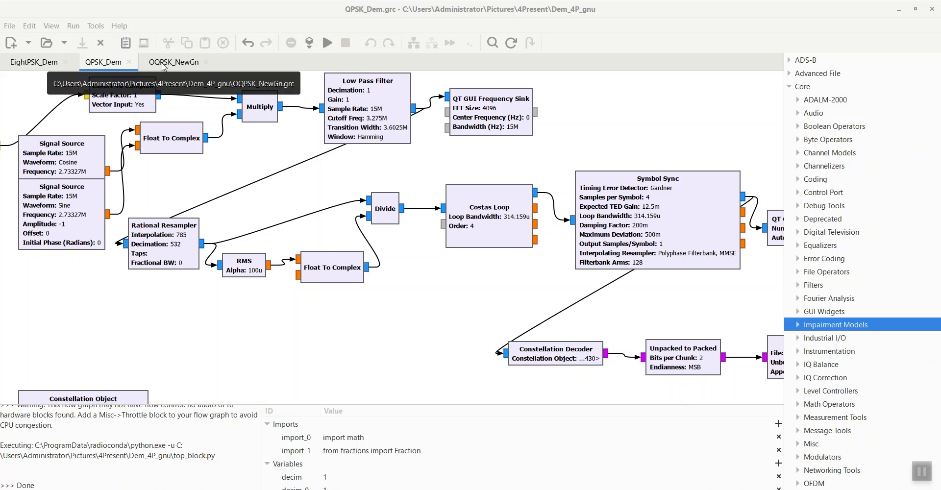
# Step: Flip between the OQPSK_NewGn and QPSK_Dem tabs twice, ending on QPSK_Dem
pyautogui.click(173, 61)
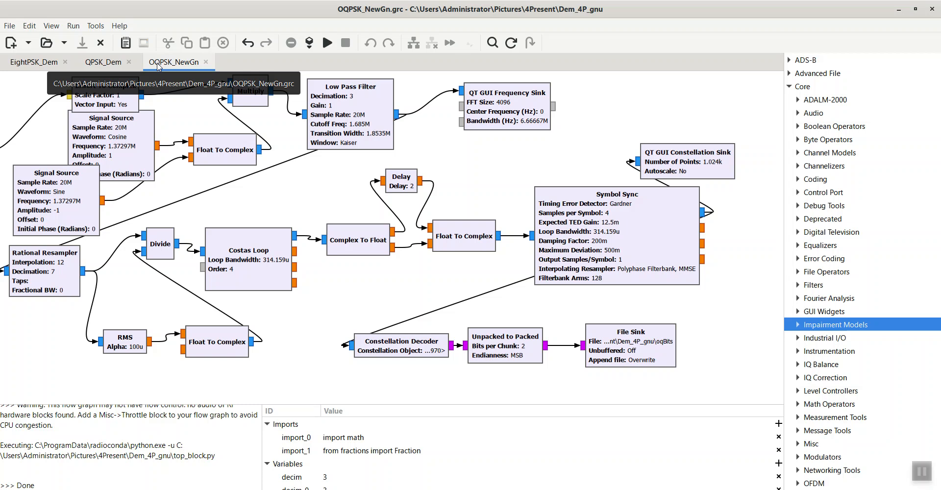
pyautogui.click(103, 62)
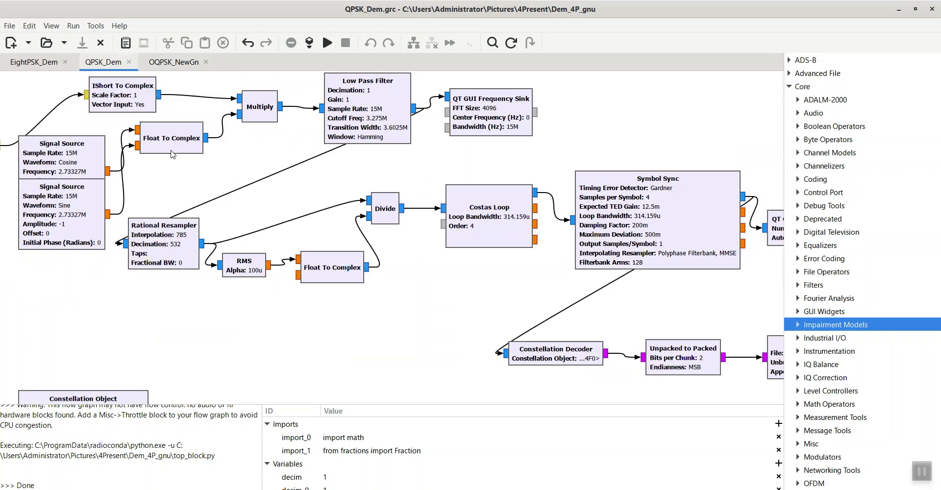
pyautogui.moveTo(198, 83)
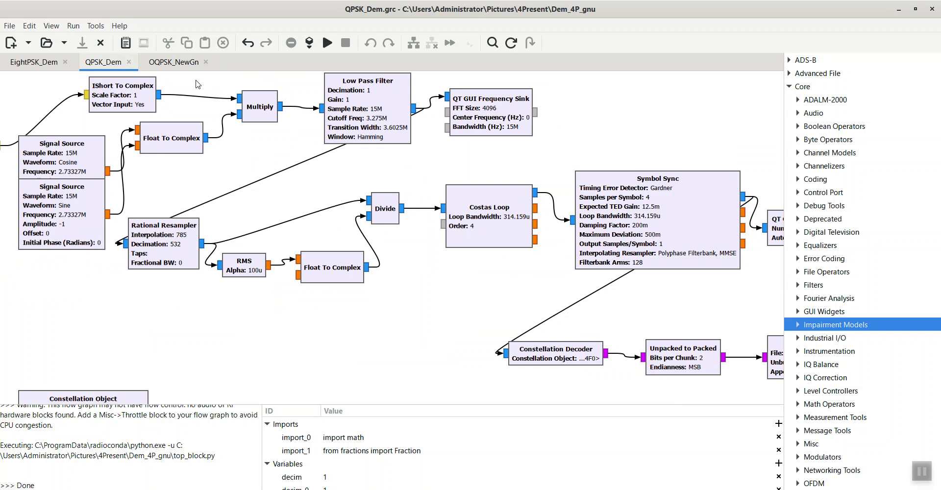
pyautogui.moveTo(174, 62)
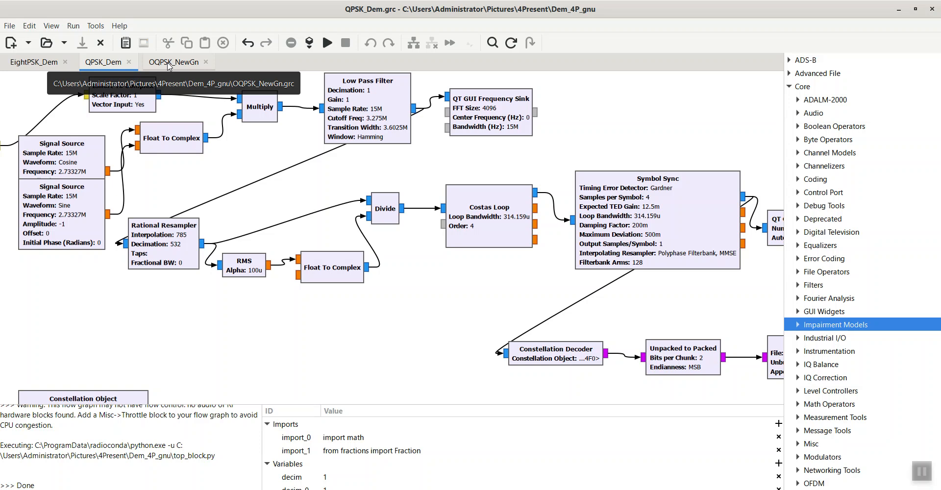
pyautogui.click(172, 62)
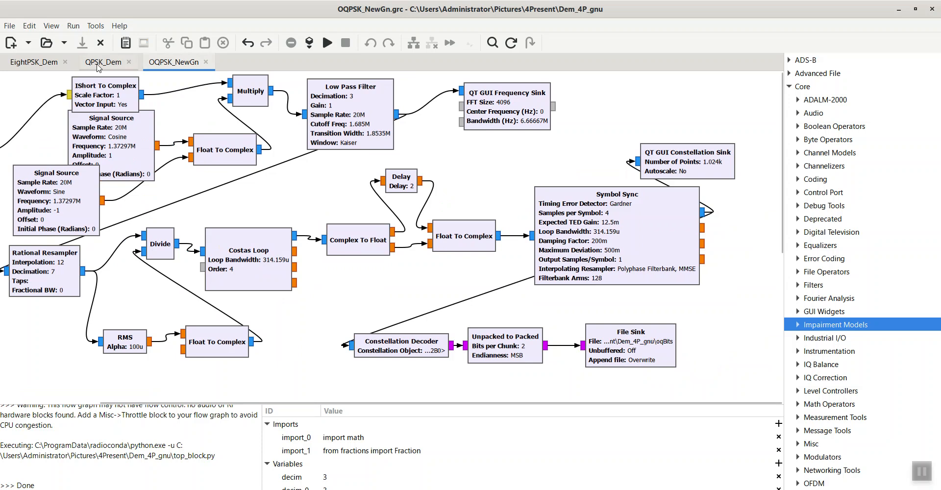
pyautogui.click(103, 62)
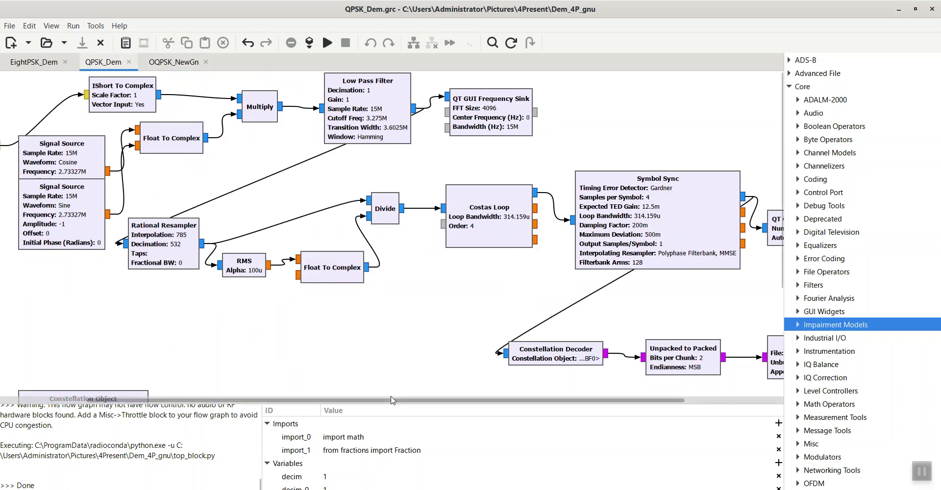
pyautogui.moveTo(236, 324)
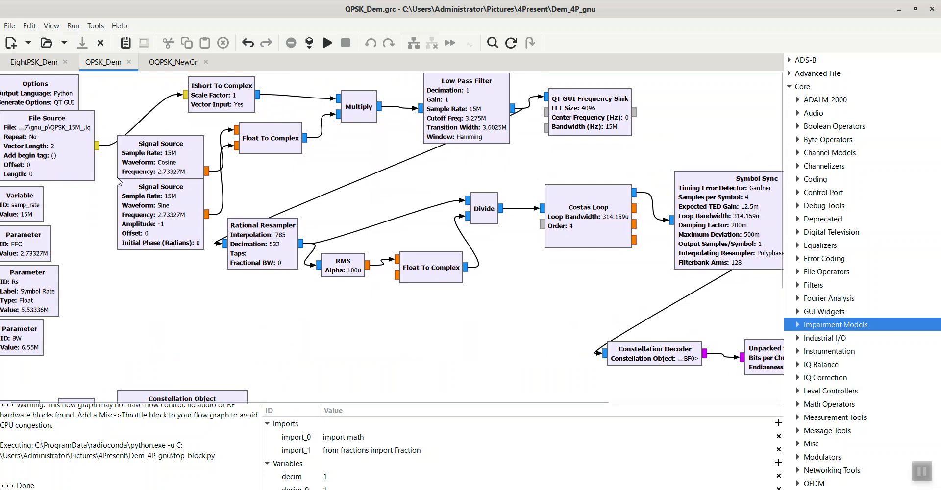
pyautogui.moveTo(220, 80)
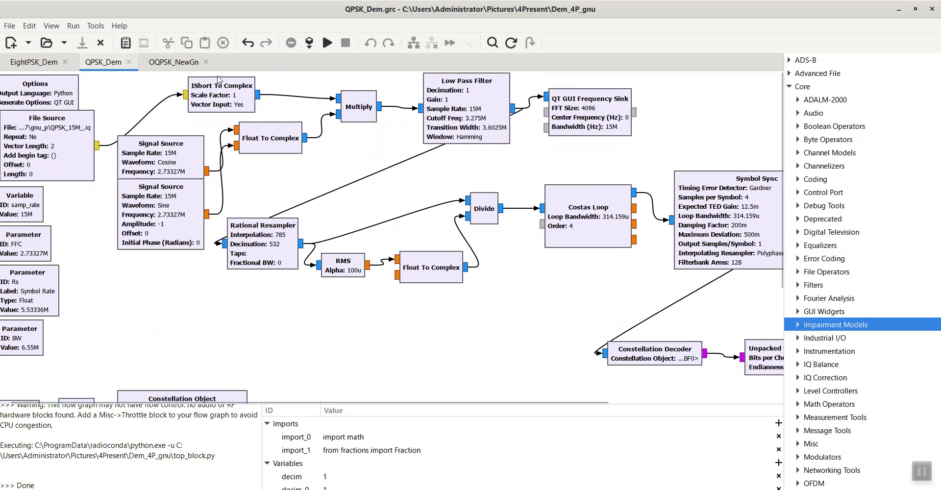
# Step: Show the OQPSK_NewGn flowgraph with its Options, File Source and Parameter blocks
pyautogui.click(173, 61)
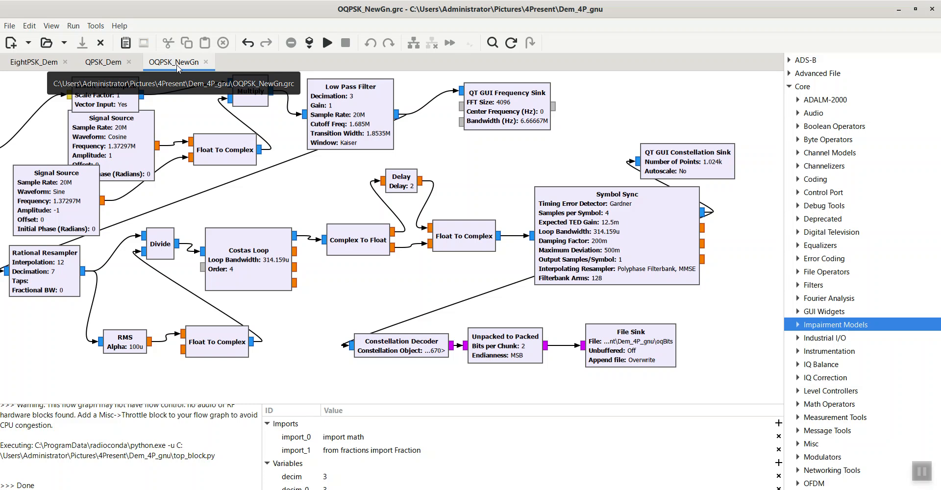
pyautogui.moveTo(103, 61)
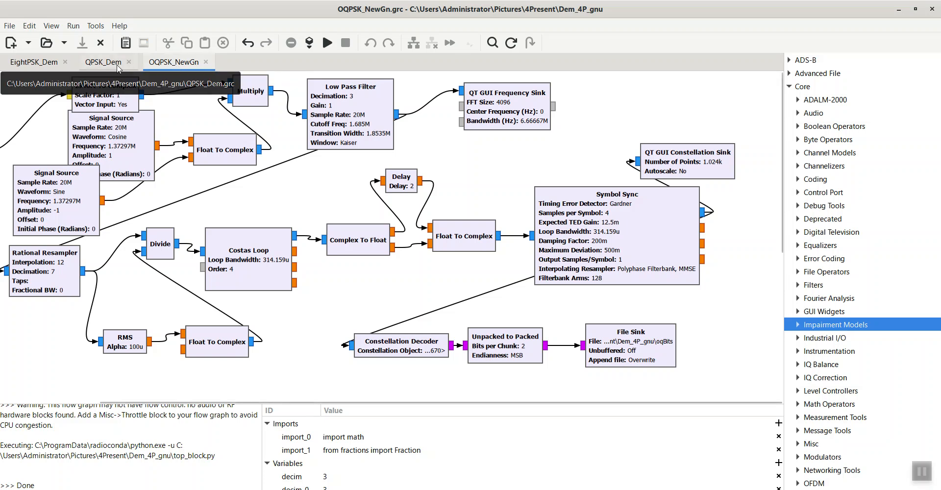
pyautogui.moveTo(355, 397)
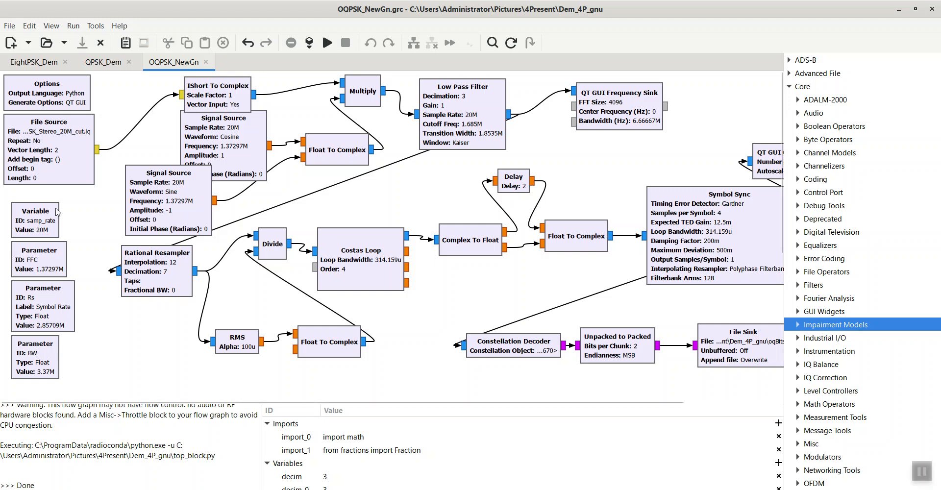
pyautogui.moveTo(4, 291)
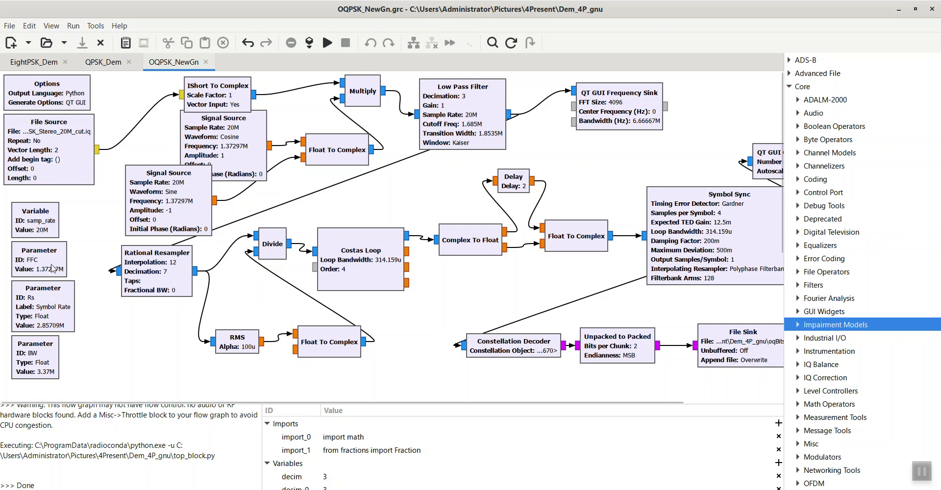
pyautogui.moveTo(41, 224)
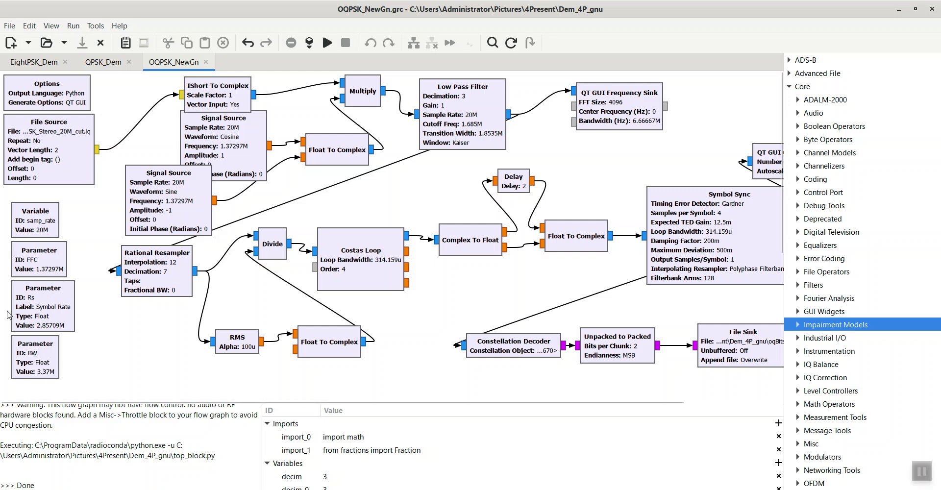
pyautogui.moveTo(109, 69)
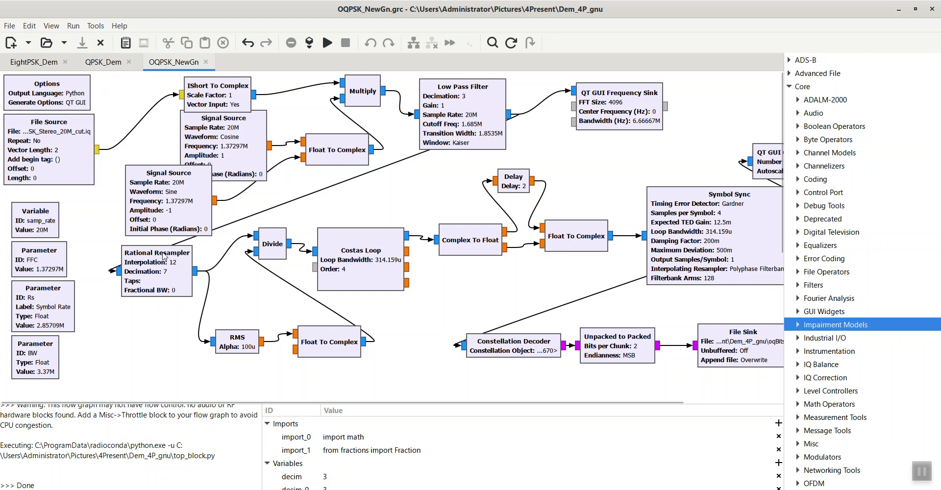
# Step: Scroll the canvas to look over the OQPSK_NewGn parameters before moving to GNU_old QPSK_Dem
pyautogui.scroll(-3)
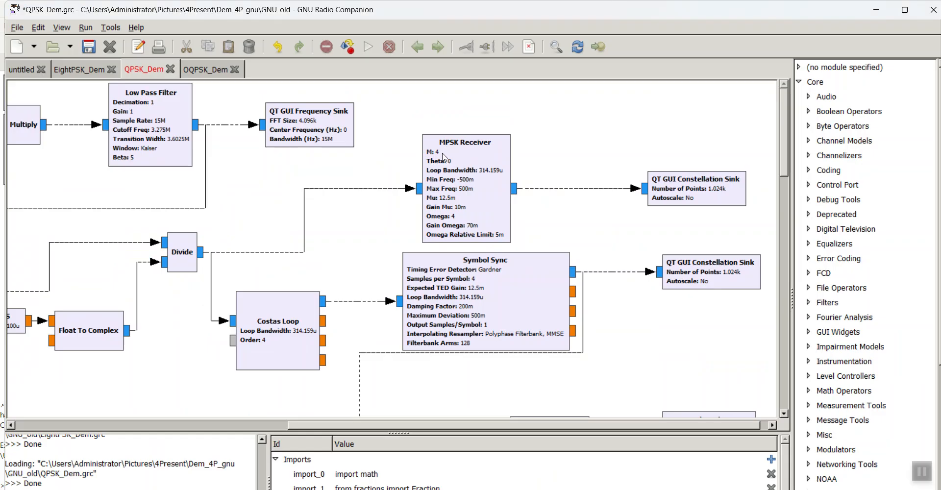
# Step: Inspect the MPSK Receiver block's properties in the old QPSK_Dem graph, then close them
pyautogui.doubleClick(465, 142)
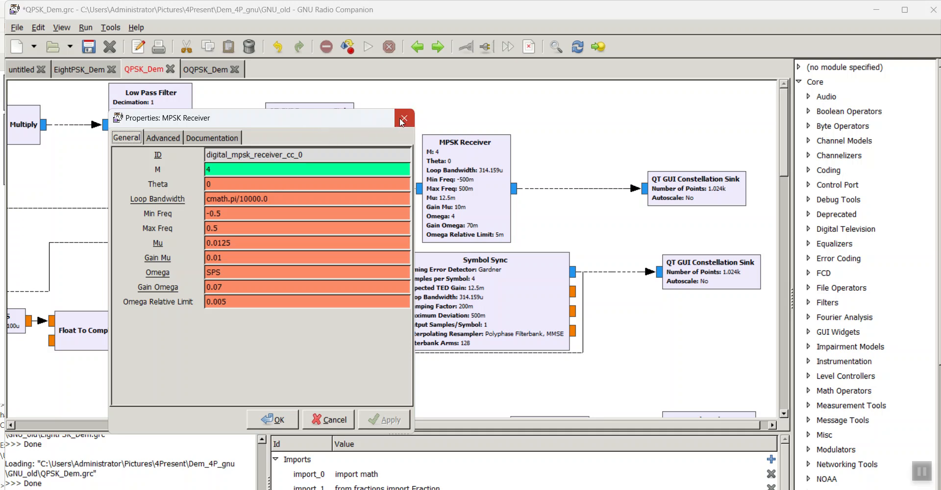
pyautogui.click(403, 117)
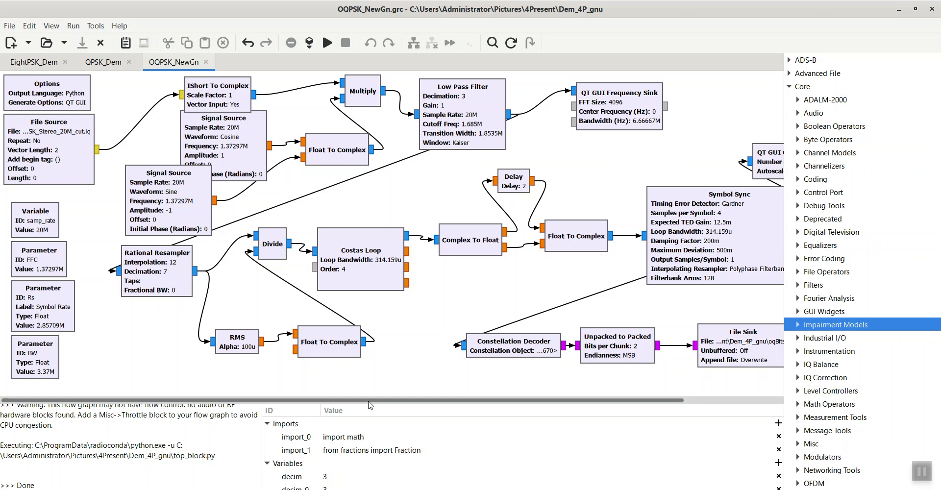
pyautogui.moveTo(568, 203)
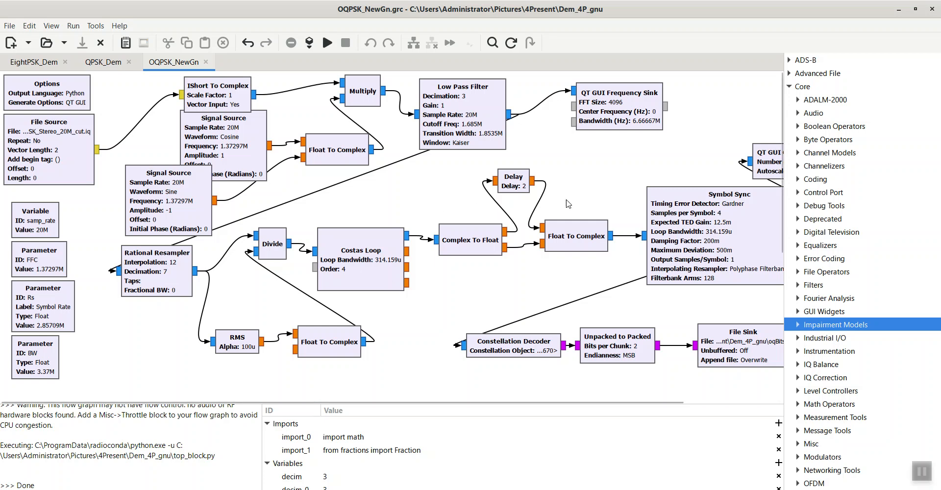
pyautogui.moveTo(367, 79)
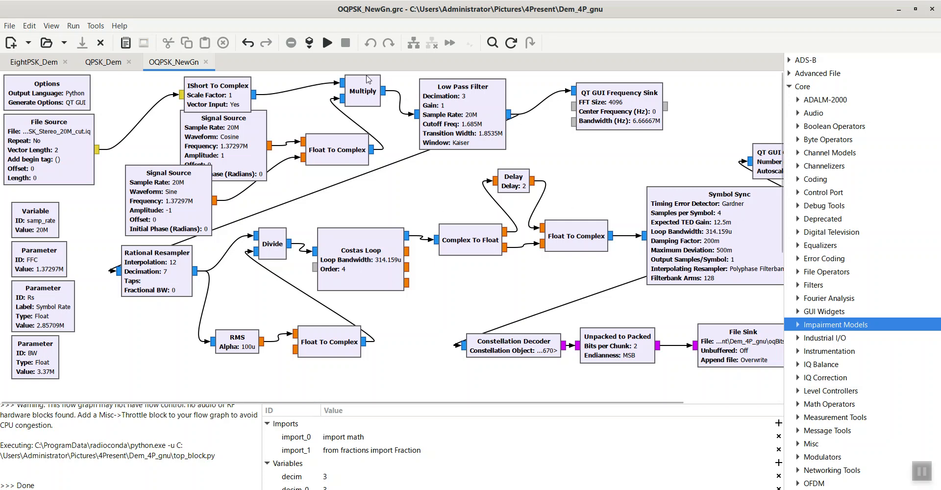
pyautogui.click(103, 61)
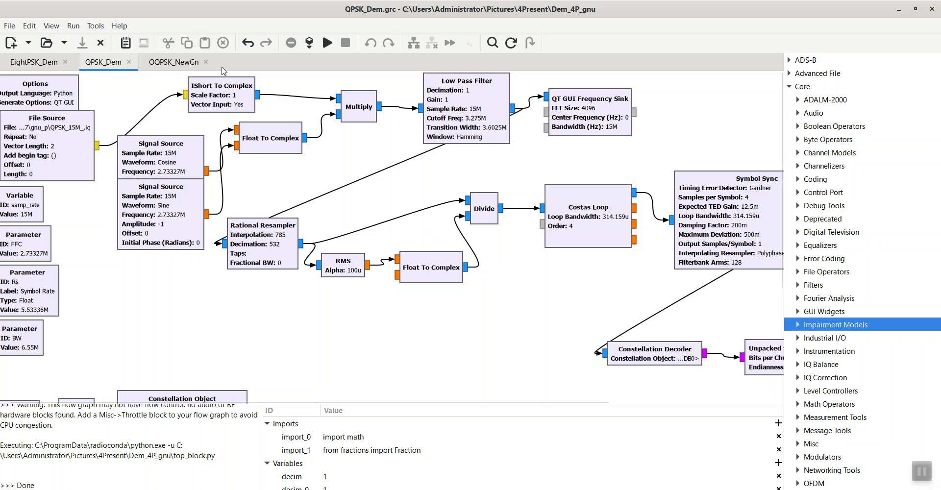
pyautogui.click(174, 61)
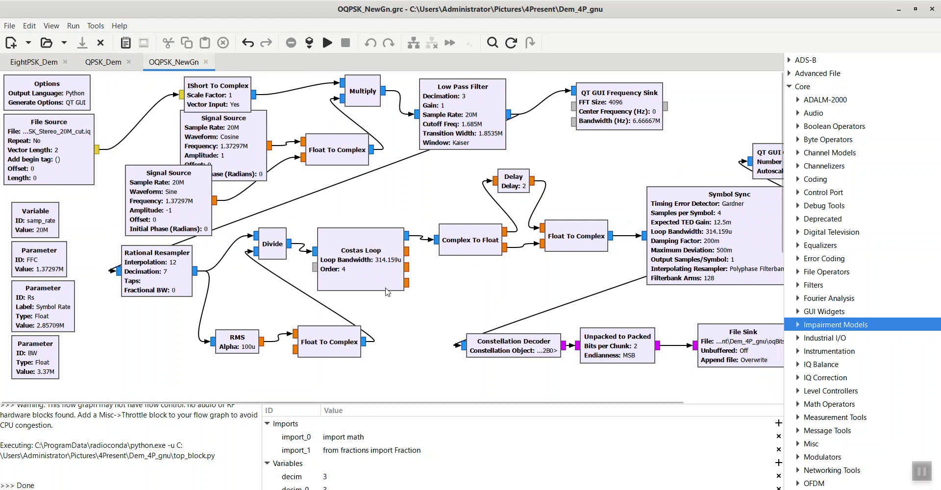
pyautogui.moveTo(478, 319)
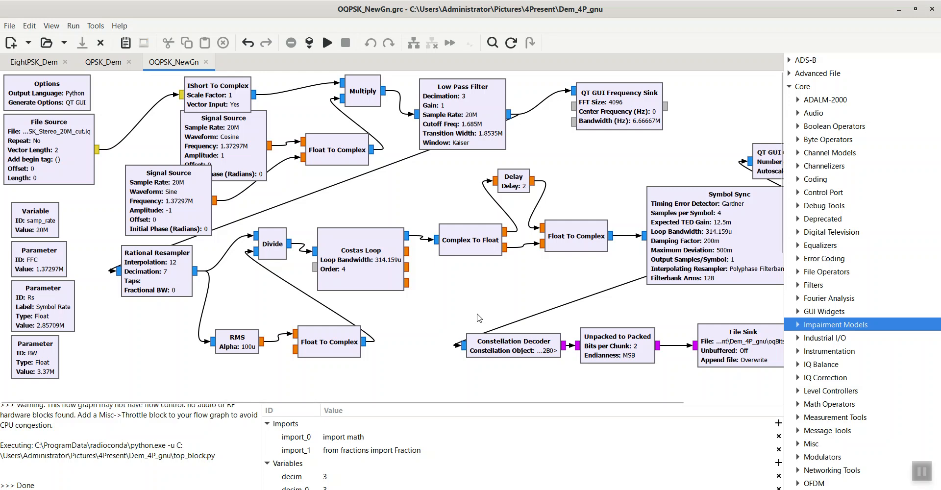
pyautogui.moveTo(476, 316)
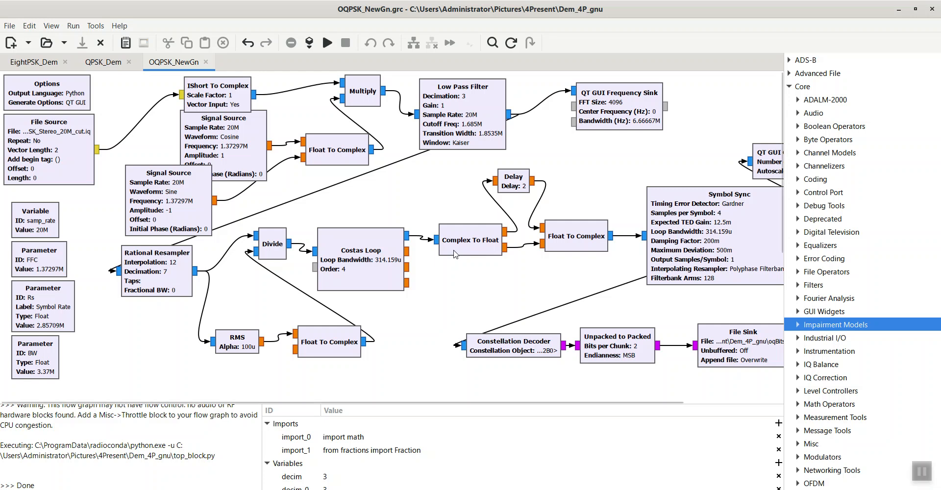
pyautogui.moveTo(499, 232)
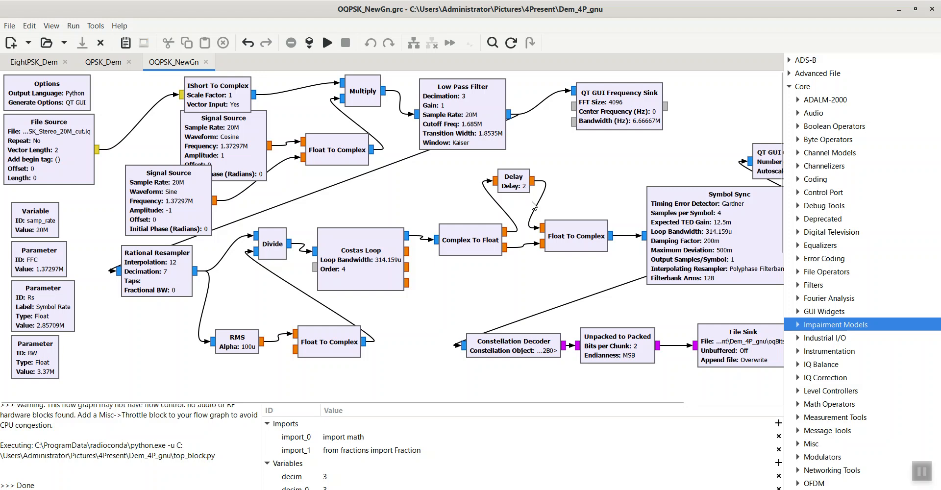
pyautogui.moveTo(617, 235)
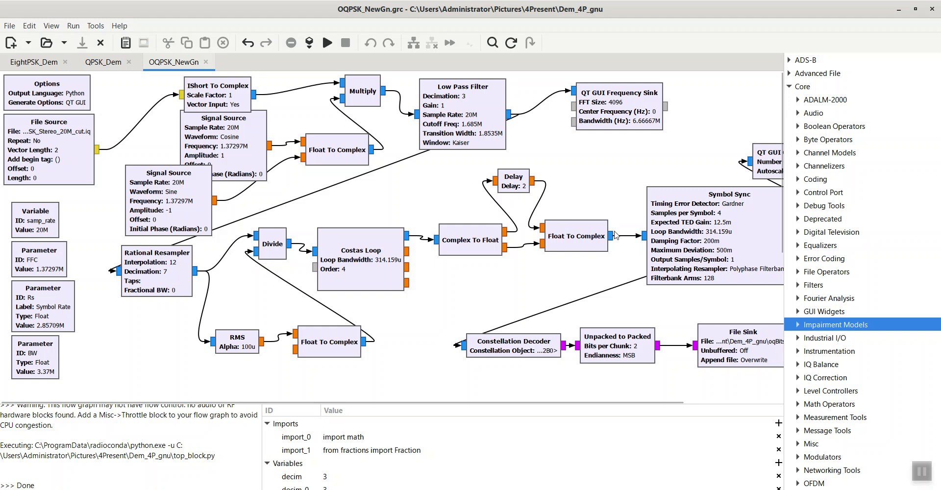
pyautogui.moveTo(519, 235)
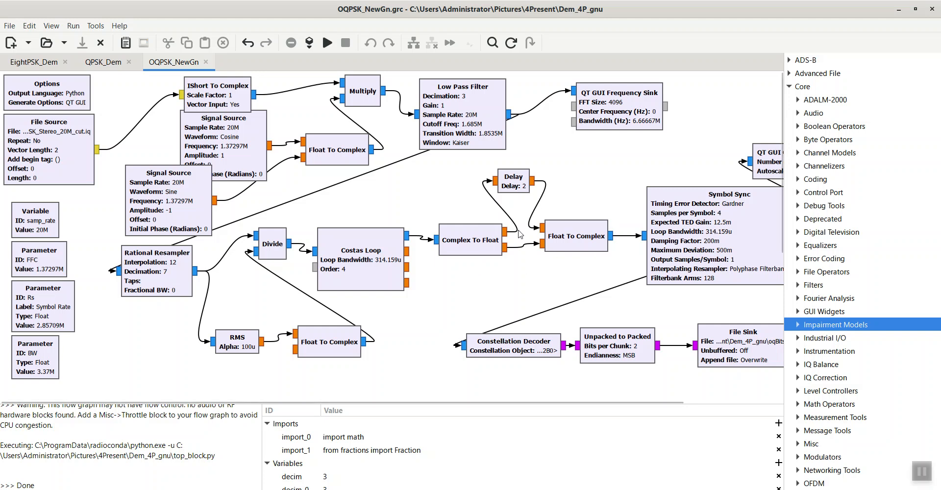
pyautogui.moveTo(518, 186)
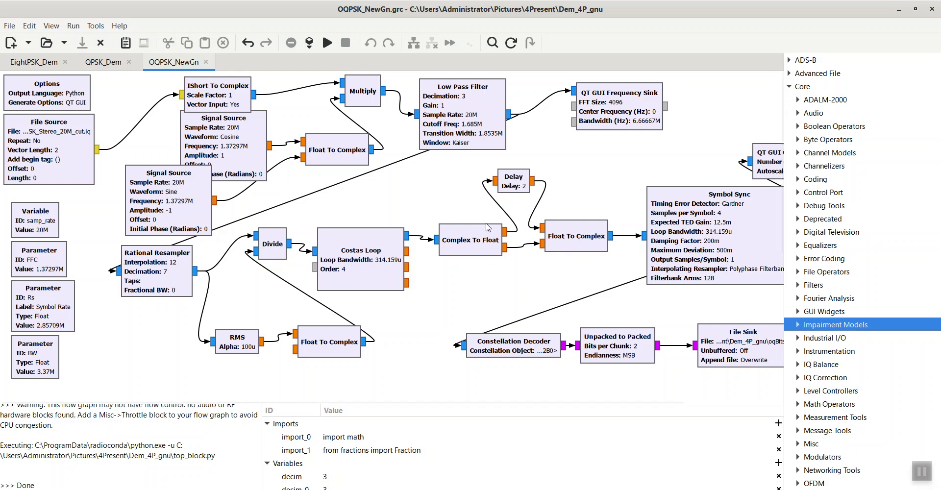
pyautogui.moveTo(462, 203)
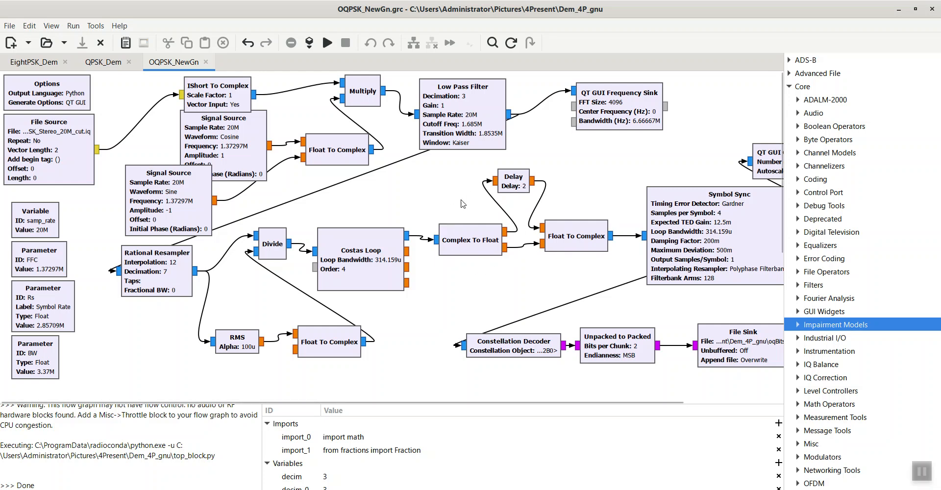
pyautogui.moveTo(477, 241)
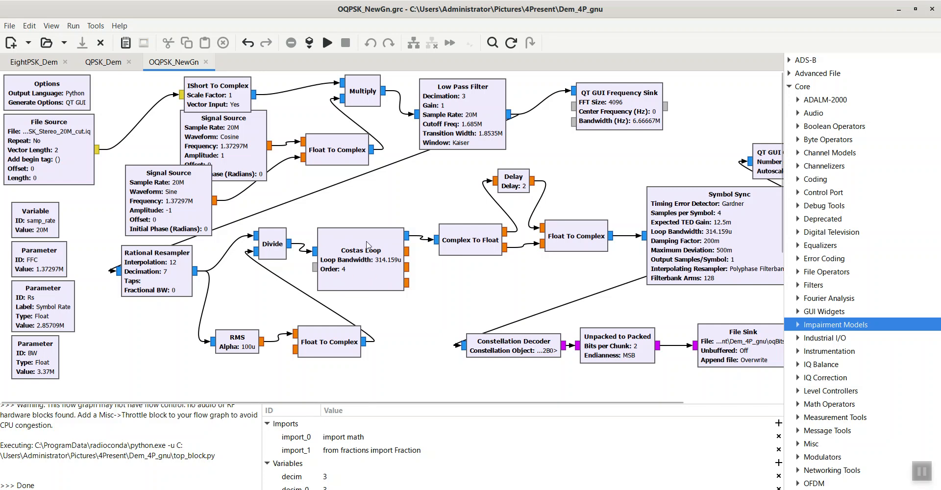
pyautogui.doubleClick(360, 252)
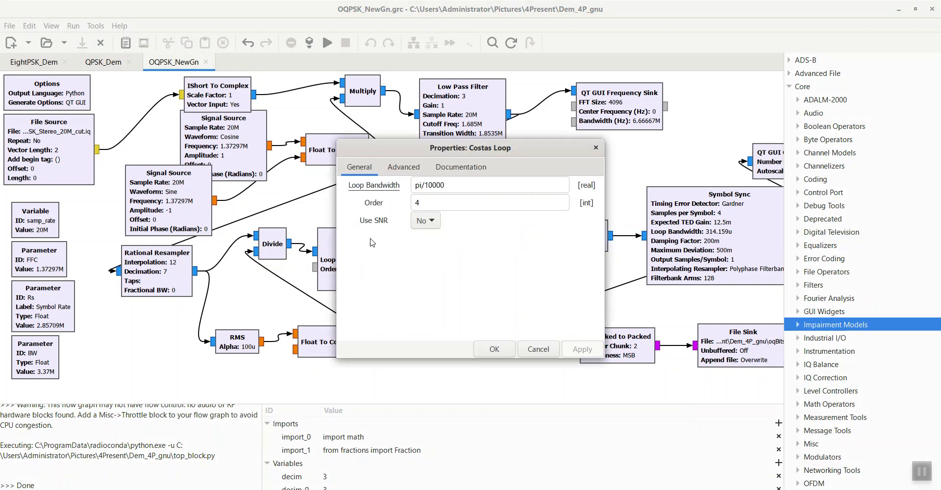
pyautogui.moveTo(471, 148); pyautogui.dragTo(300, 170)
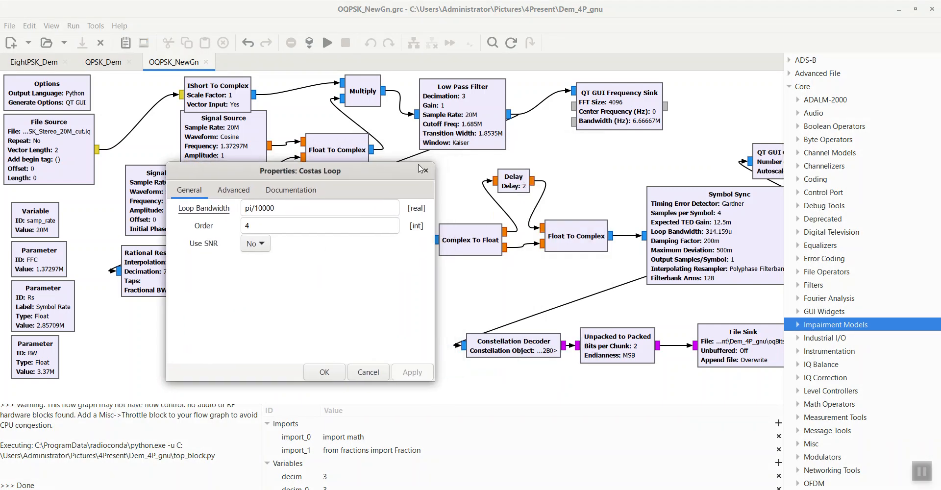
pyautogui.click(323, 372)
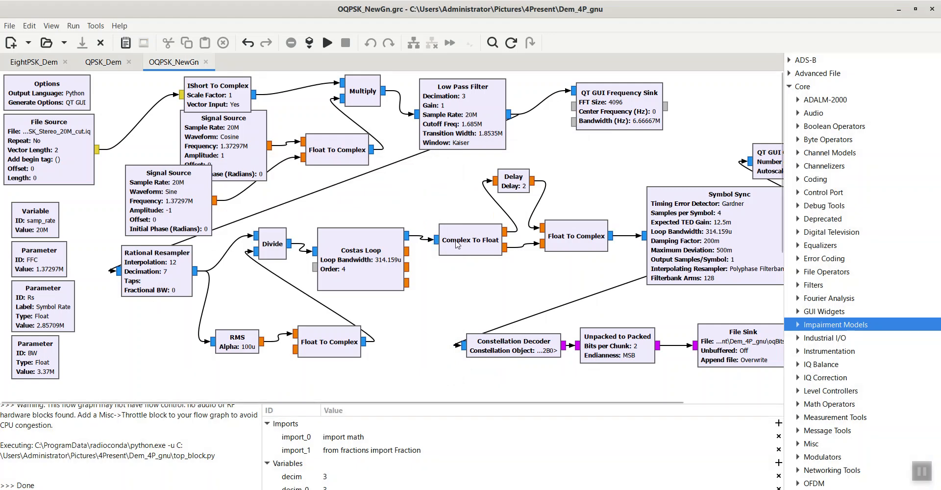
pyautogui.moveTo(505, 227)
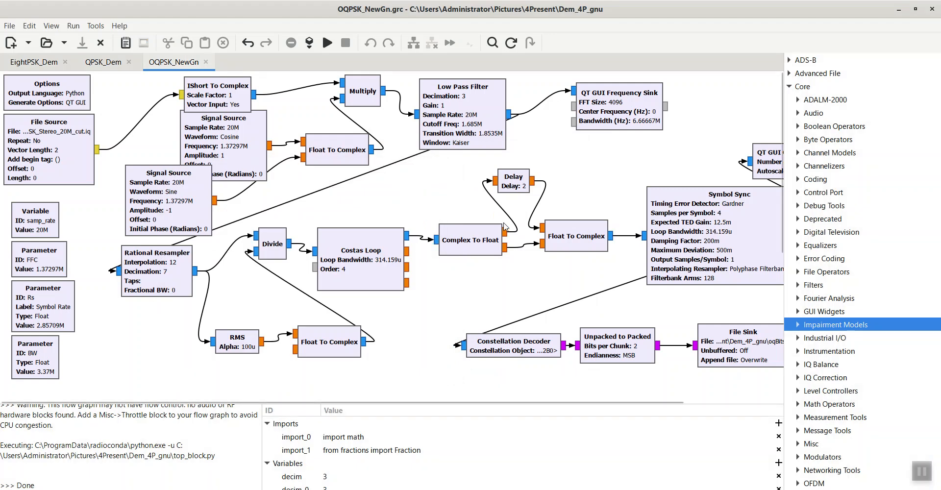
pyautogui.moveTo(503, 184)
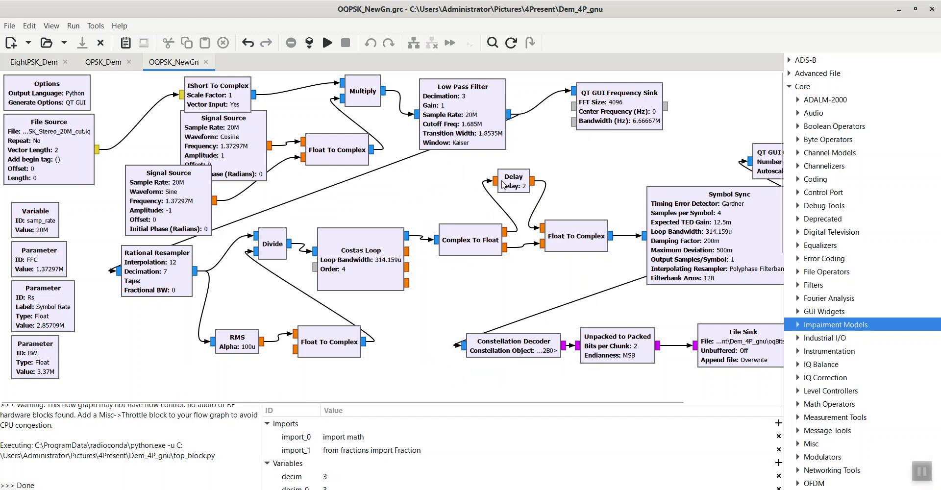
pyautogui.moveTo(412, 233)
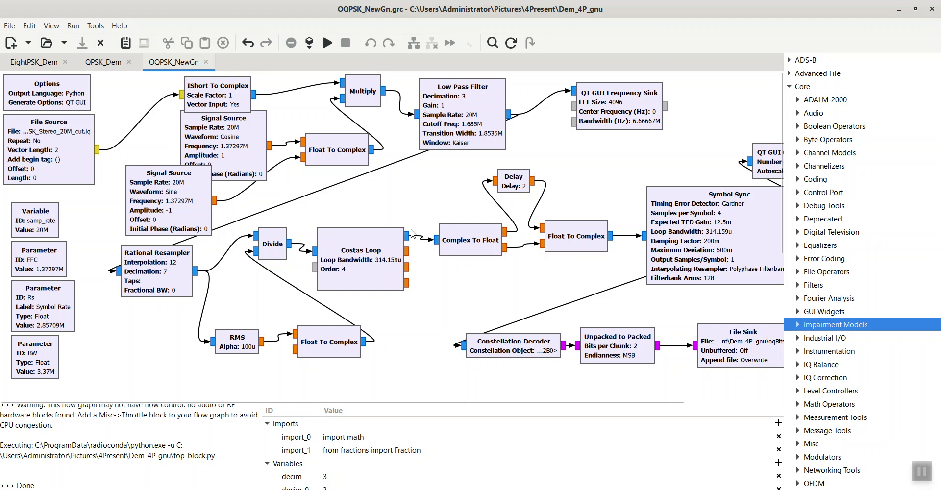
pyautogui.moveTo(413, 250)
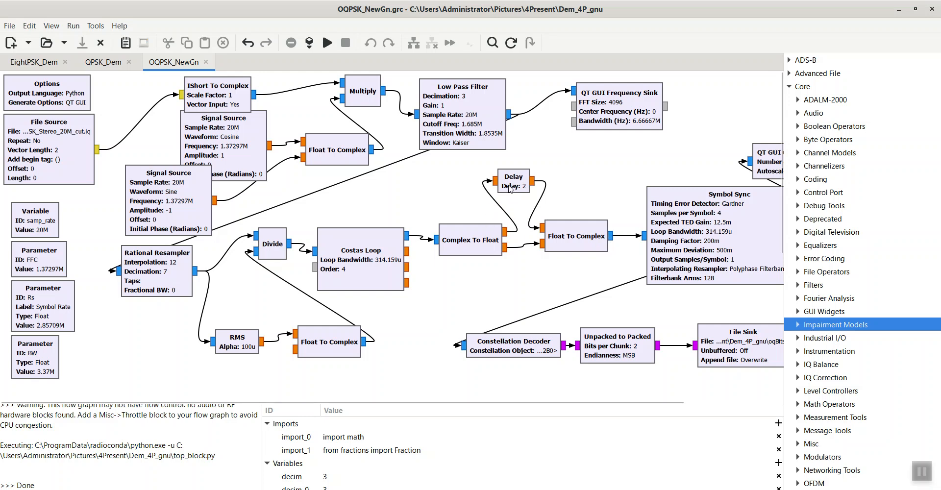
# Step: Inspect the Delay block's int(samp_per_sym/2) delay amount in OQPSK_NewGn
pyautogui.doubleClick(513, 183)
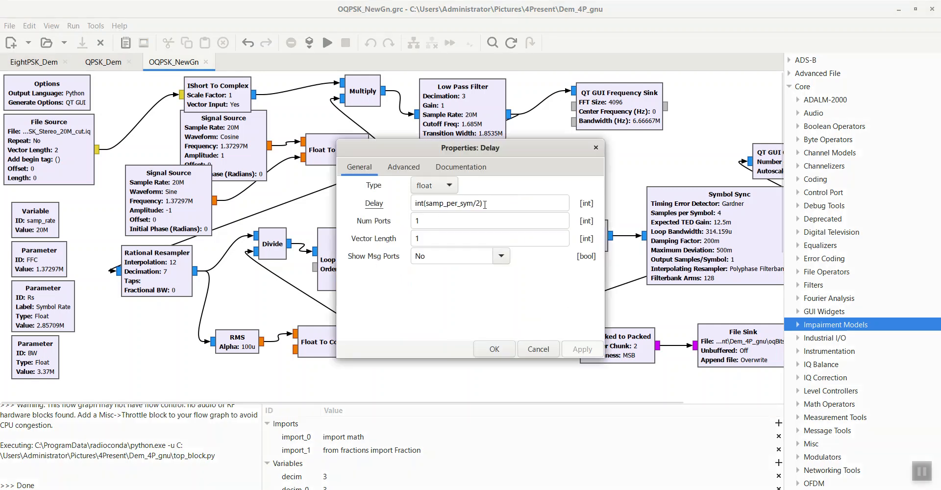
pyautogui.click(493, 349)
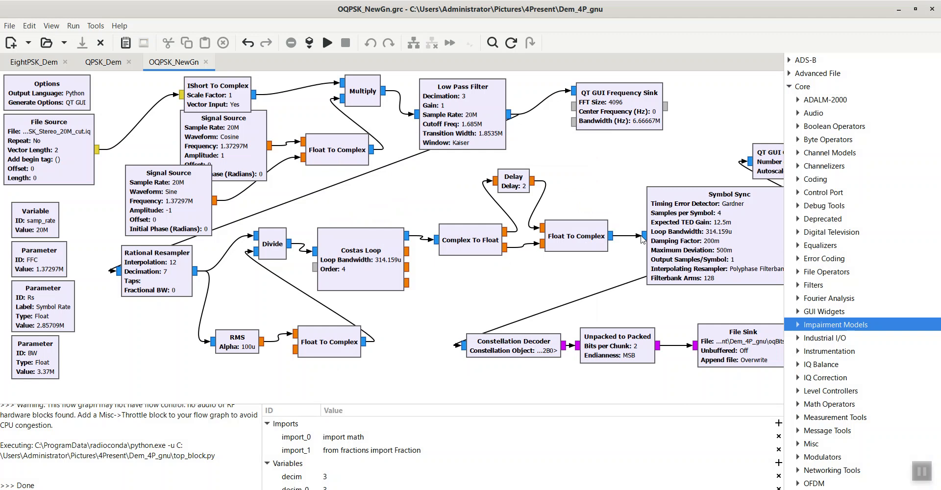
pyautogui.moveTo(759, 198)
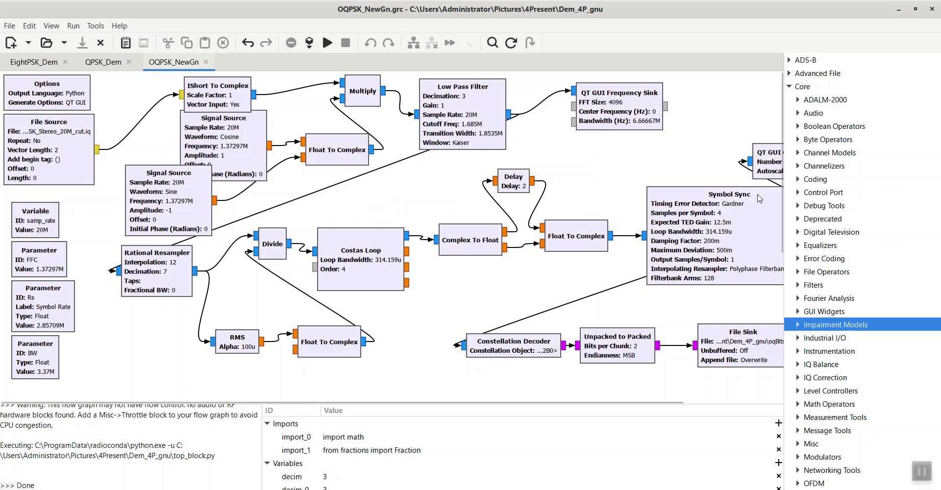
pyautogui.moveTo(327, 42)
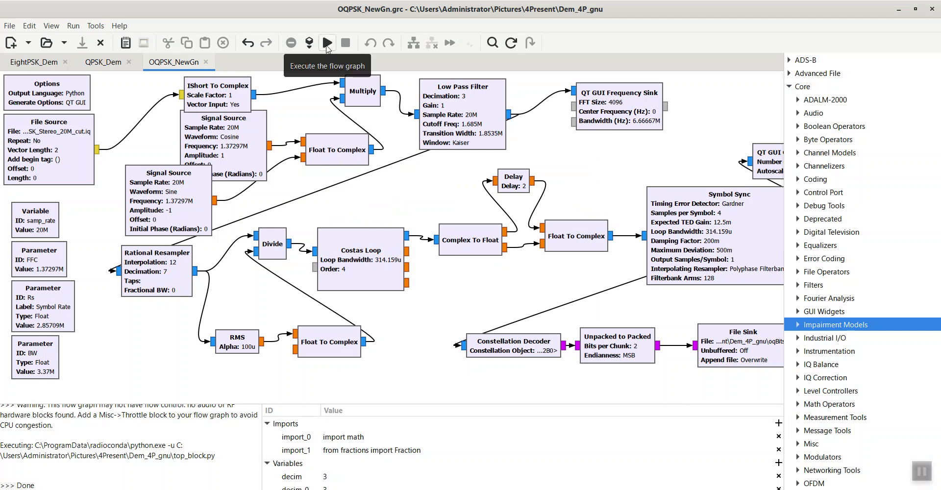
# Step: Run OQPSK_NewGn, view the four-cluster constellation, close the plot, and run again
pyautogui.click(326, 42)
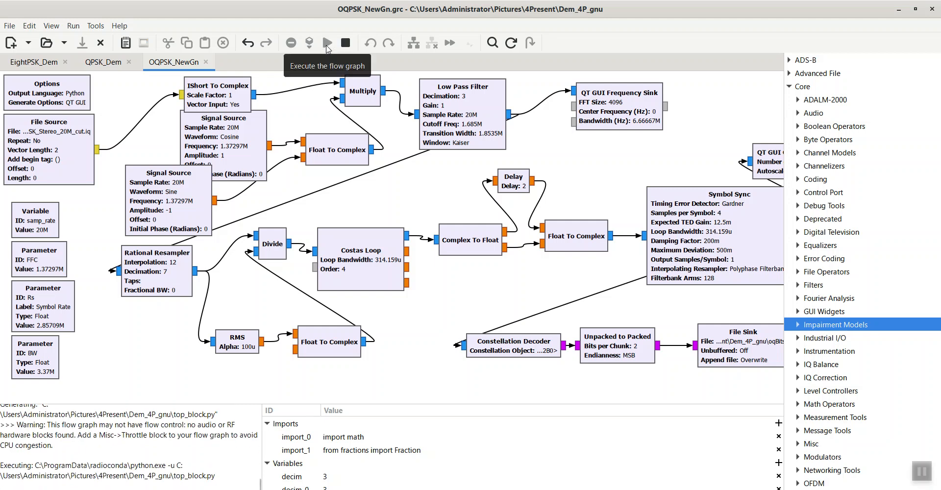
pyautogui.click(327, 43)
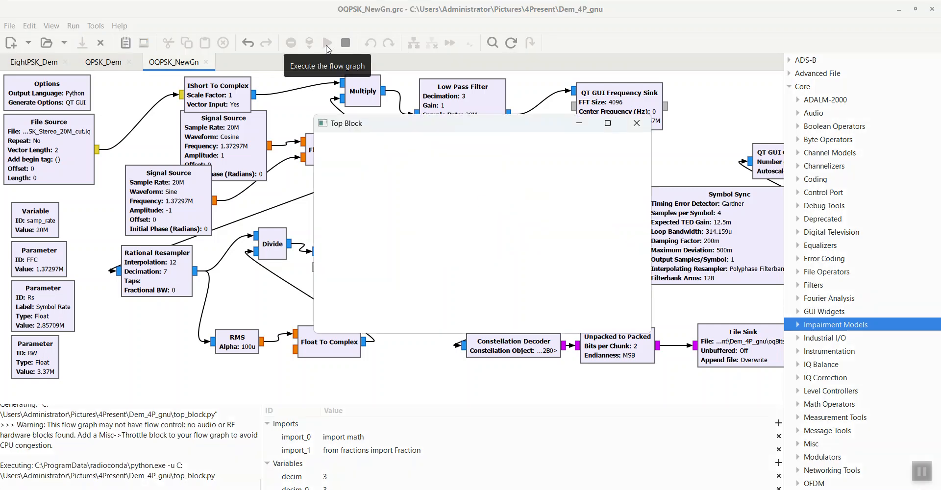
pyautogui.click(326, 42)
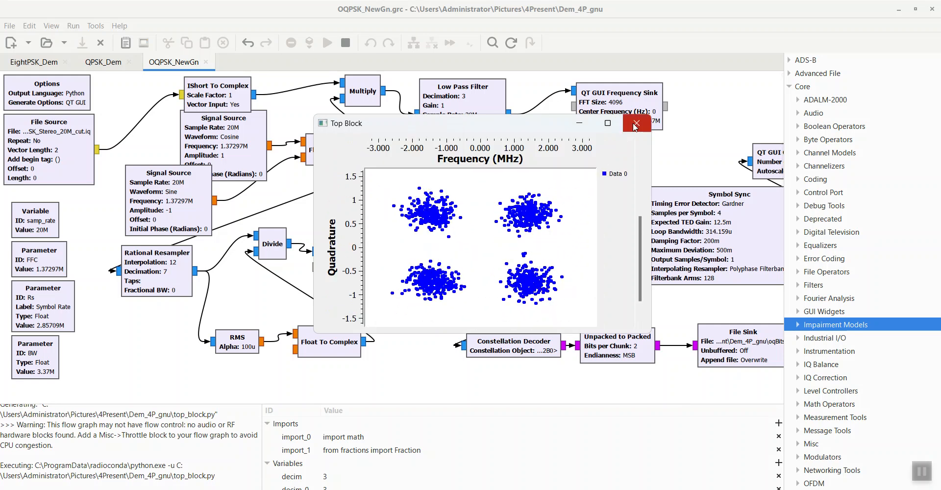
pyautogui.click(635, 123)
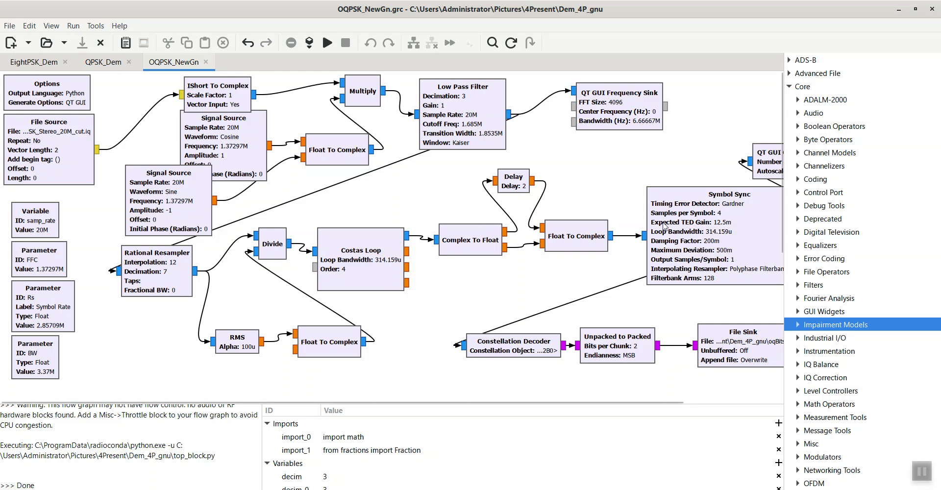
pyautogui.click(308, 43)
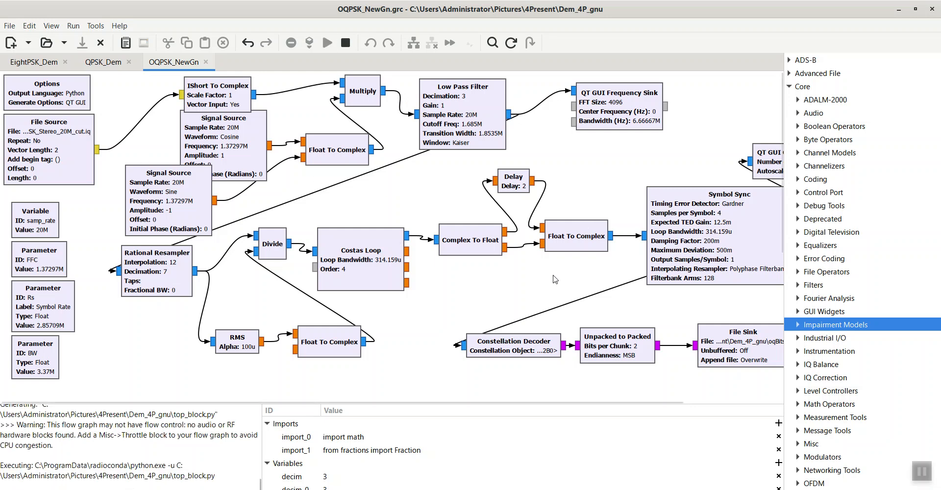
# Step: Close the second run's constellation plot and scroll to the Variable and Constellation Object blocks
pyautogui.click(326, 42)
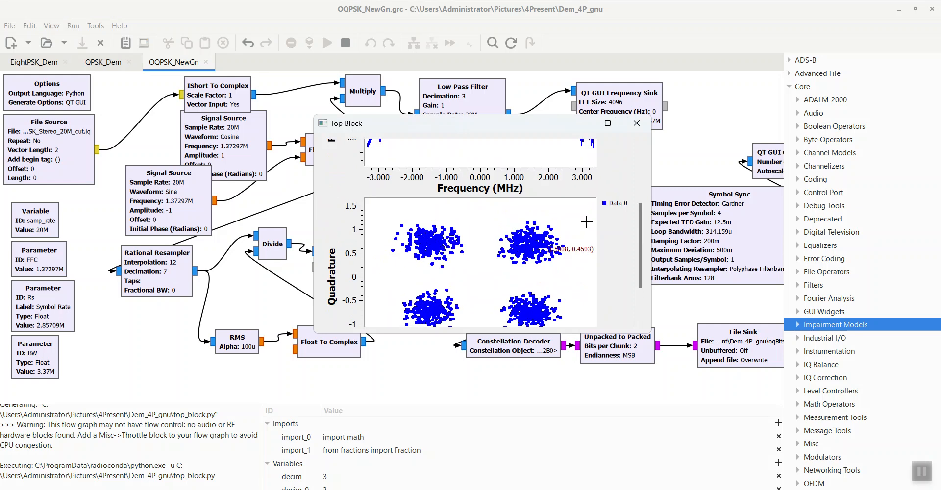
pyautogui.click(635, 123)
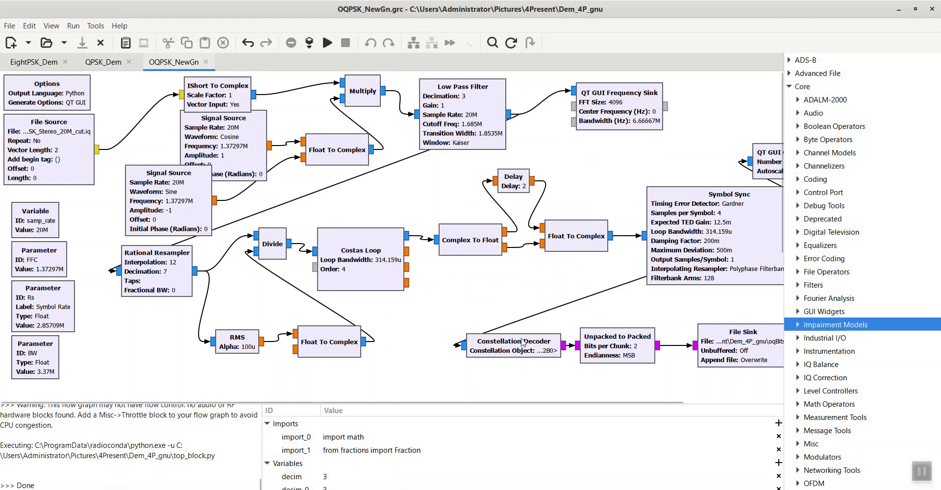
pyautogui.scroll(-3)
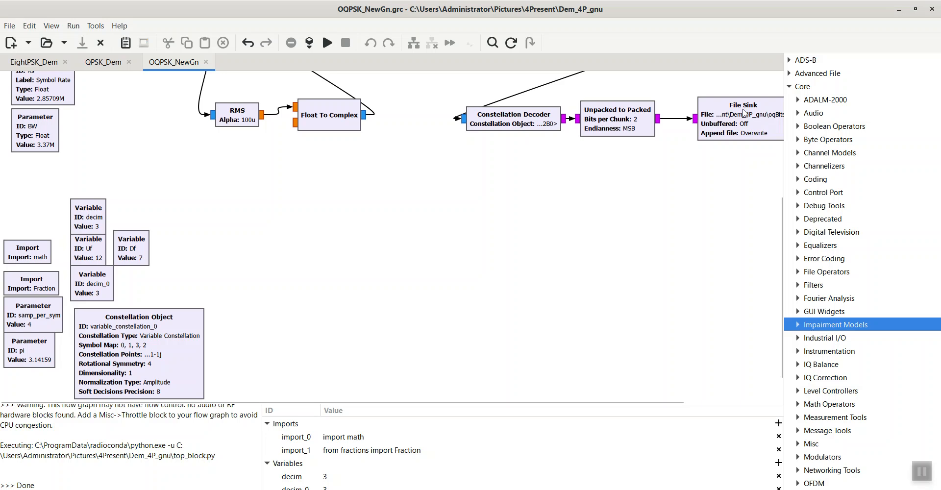
pyautogui.moveTo(216, 346)
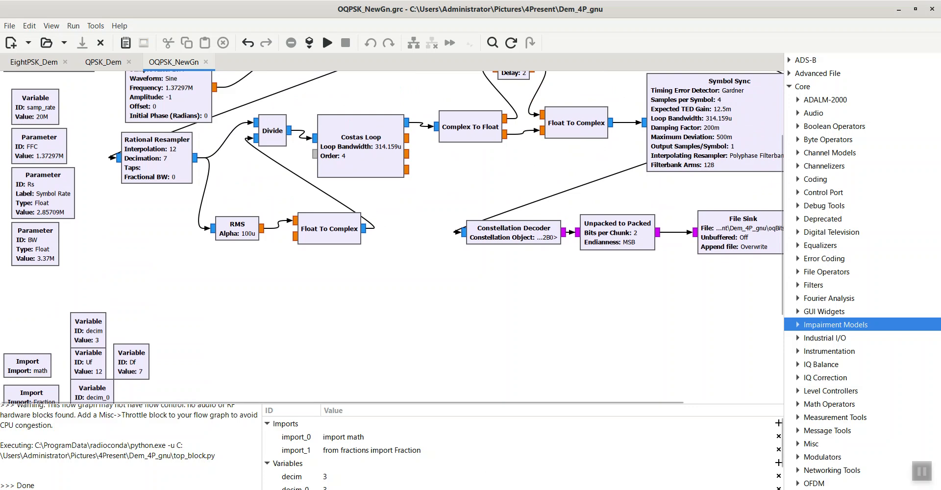
pyautogui.moveTo(534, 467)
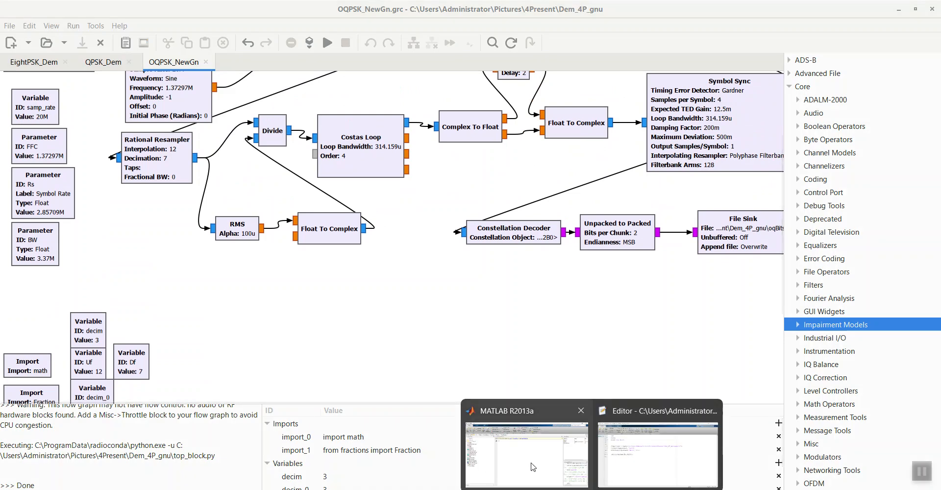
# Step: Bring MATLAB R2013a to the front and create a blank Untitled2 script
pyautogui.click(526, 452)
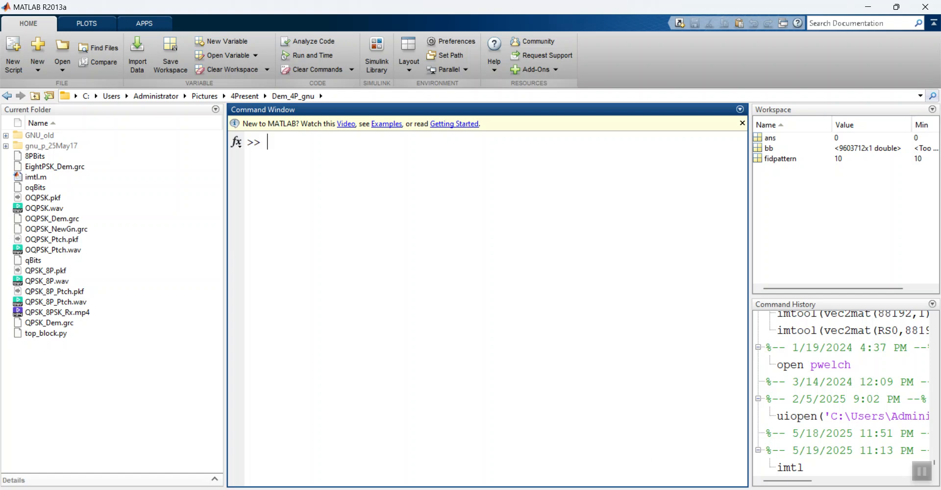
pyautogui.rightClick(427, 318)
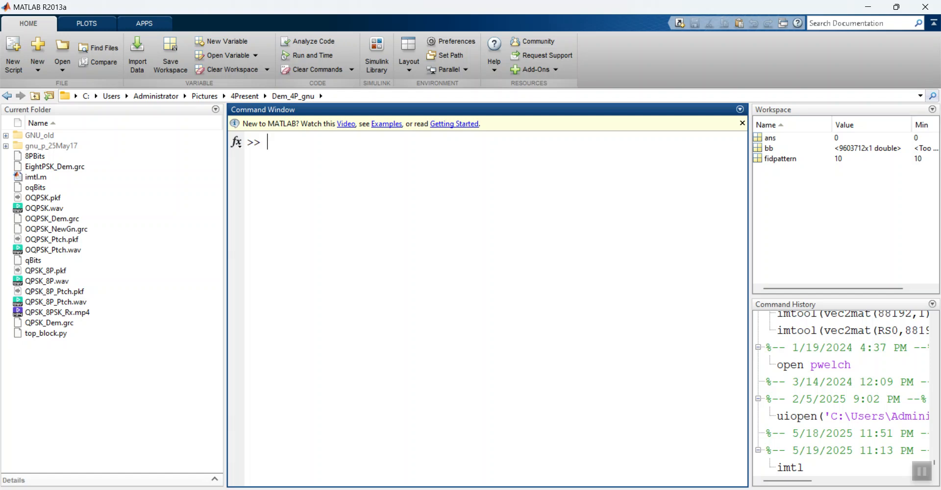
pyautogui.moveTo(760, 224)
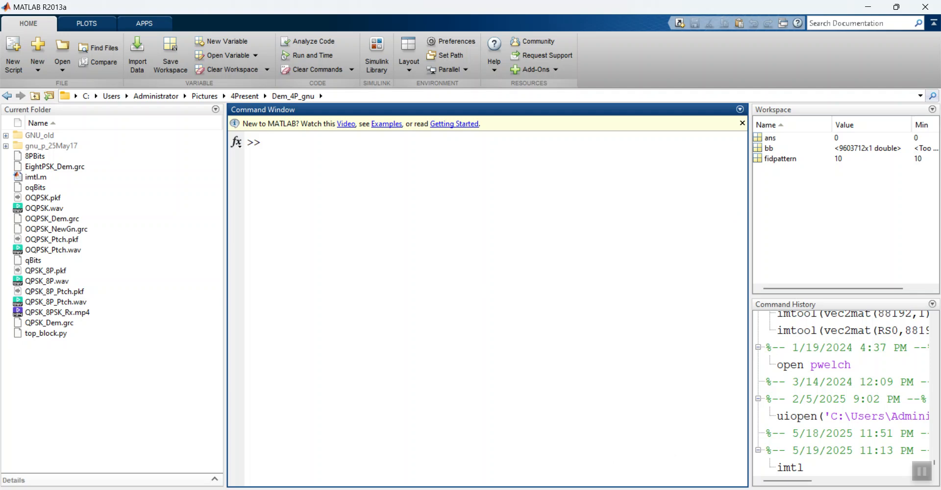
pyautogui.click(11, 54)
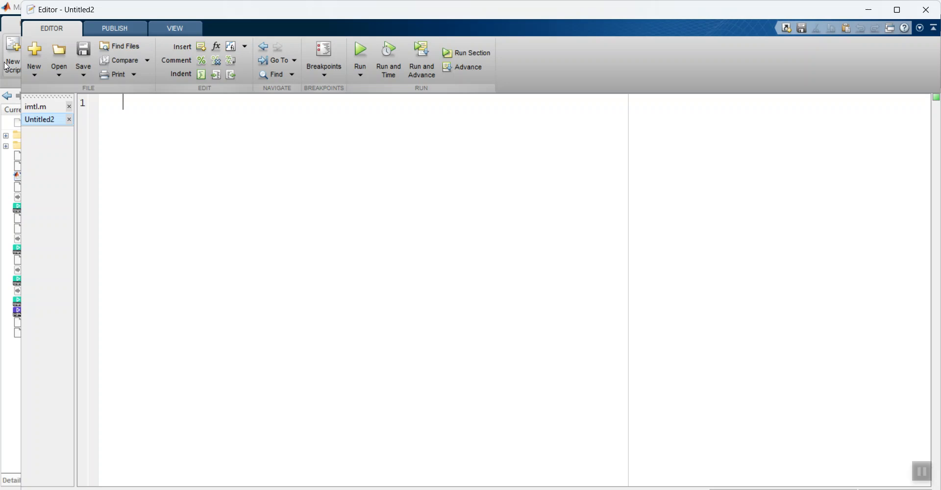
# Step: Select 16320 in the imtl.m imtool line and run the script
pyautogui.click(35, 106)
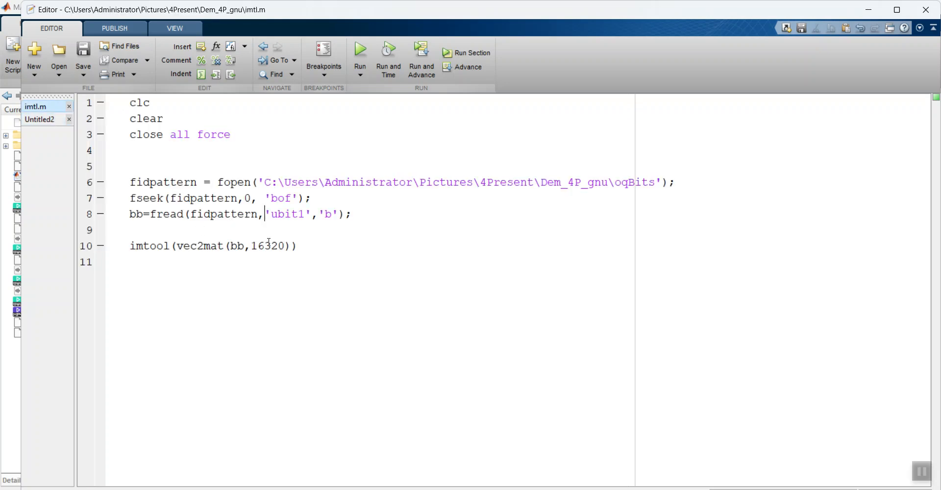
pyautogui.doubleClick(268, 246)
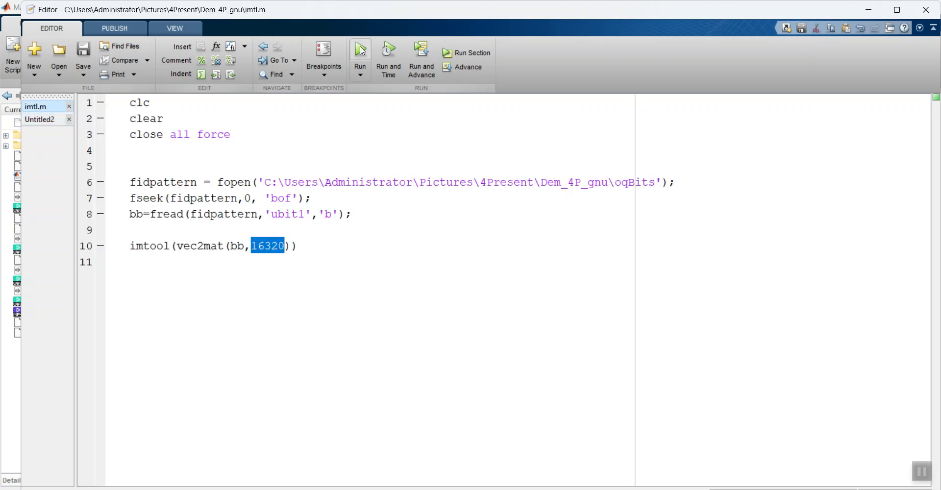
pyautogui.click(359, 49)
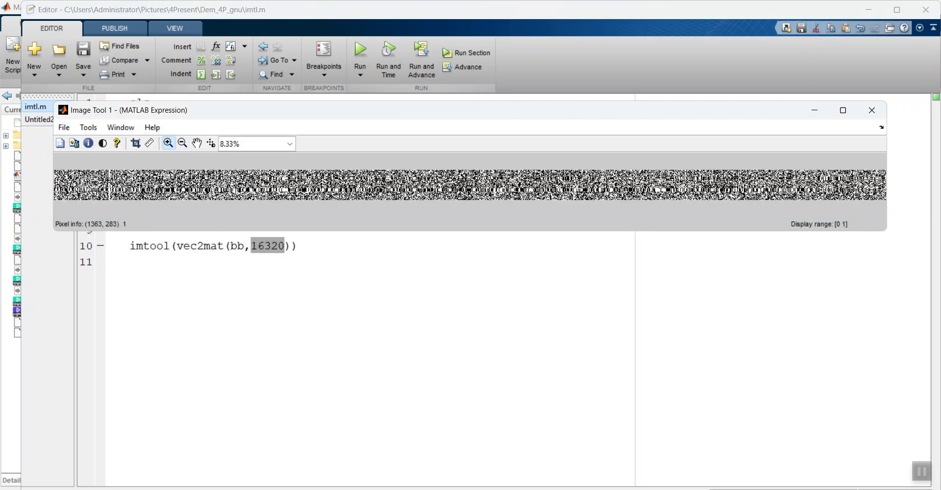
# Step: Zoom the decoded-bit image to 73% so the dark vertical sync band shows
pyautogui.click(169, 143)
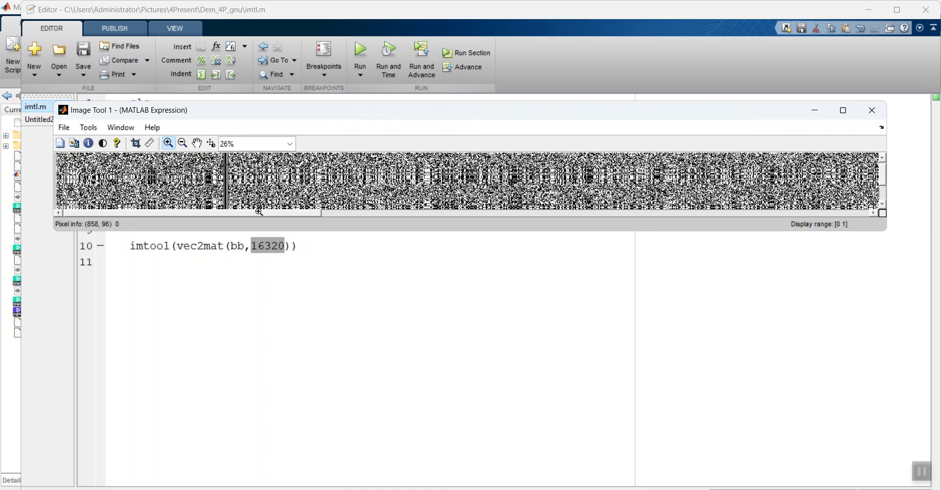
pyautogui.click(168, 142)
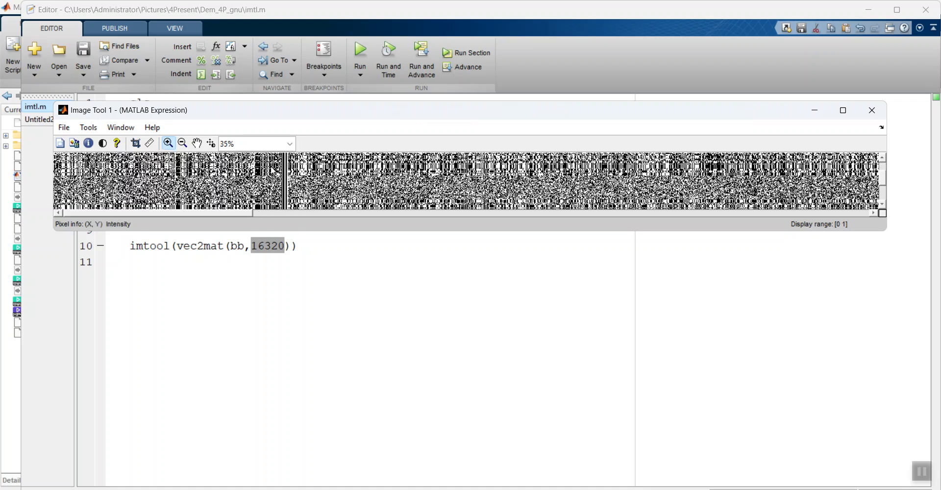
pyautogui.click(168, 142)
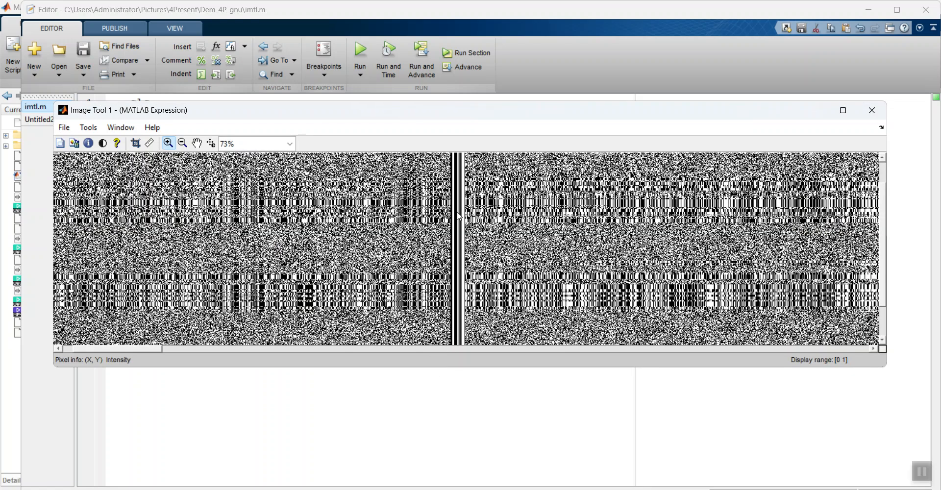
pyautogui.moveTo(619, 220)
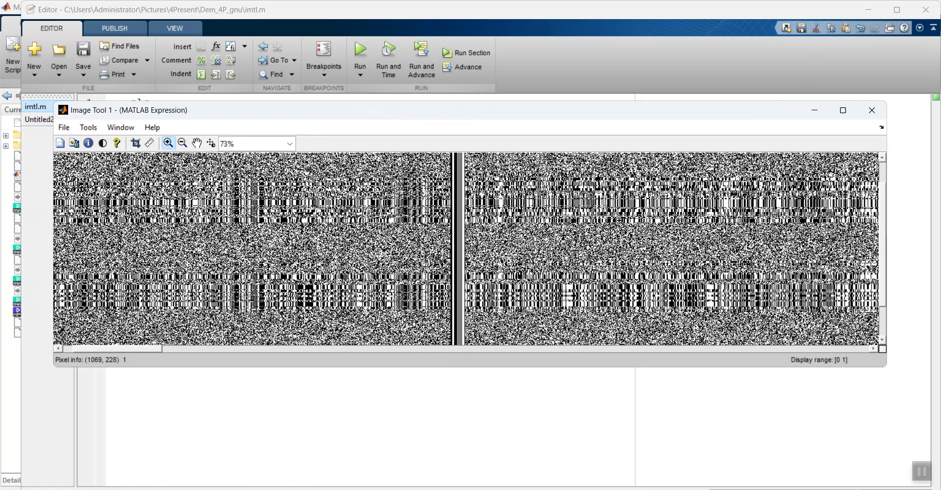